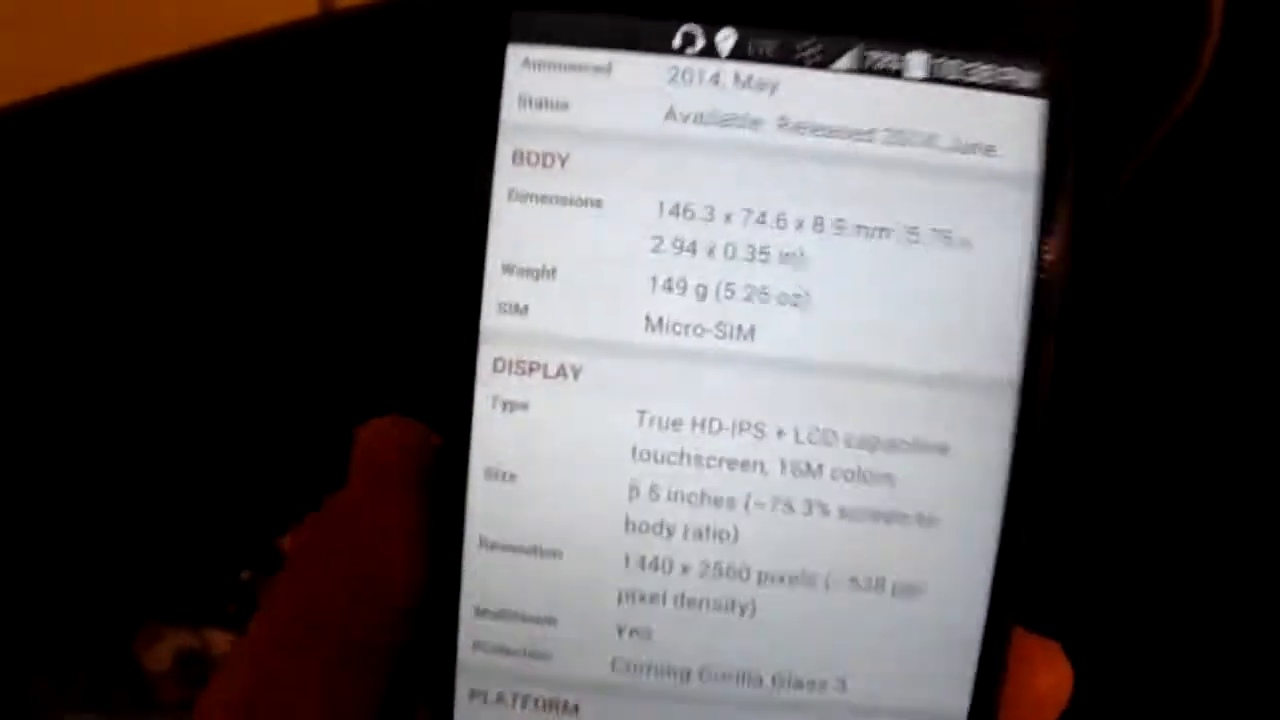
scroll("down", 3)
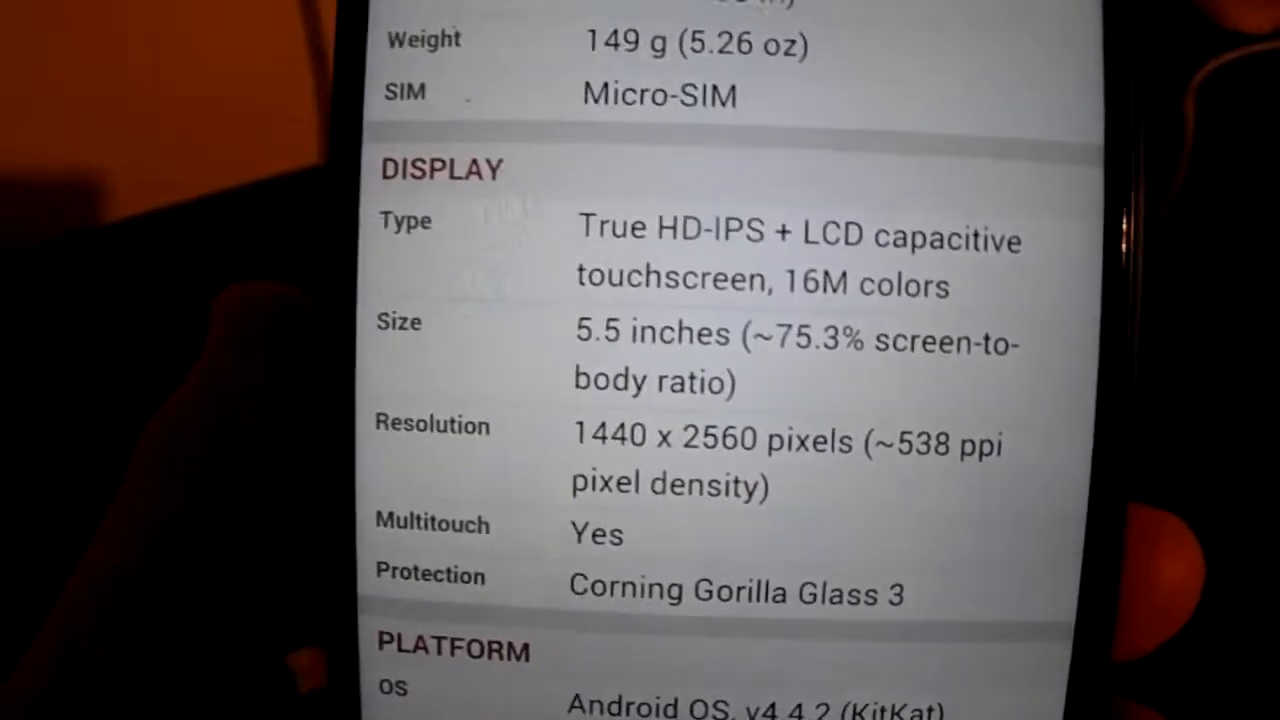
scroll("down", 3)
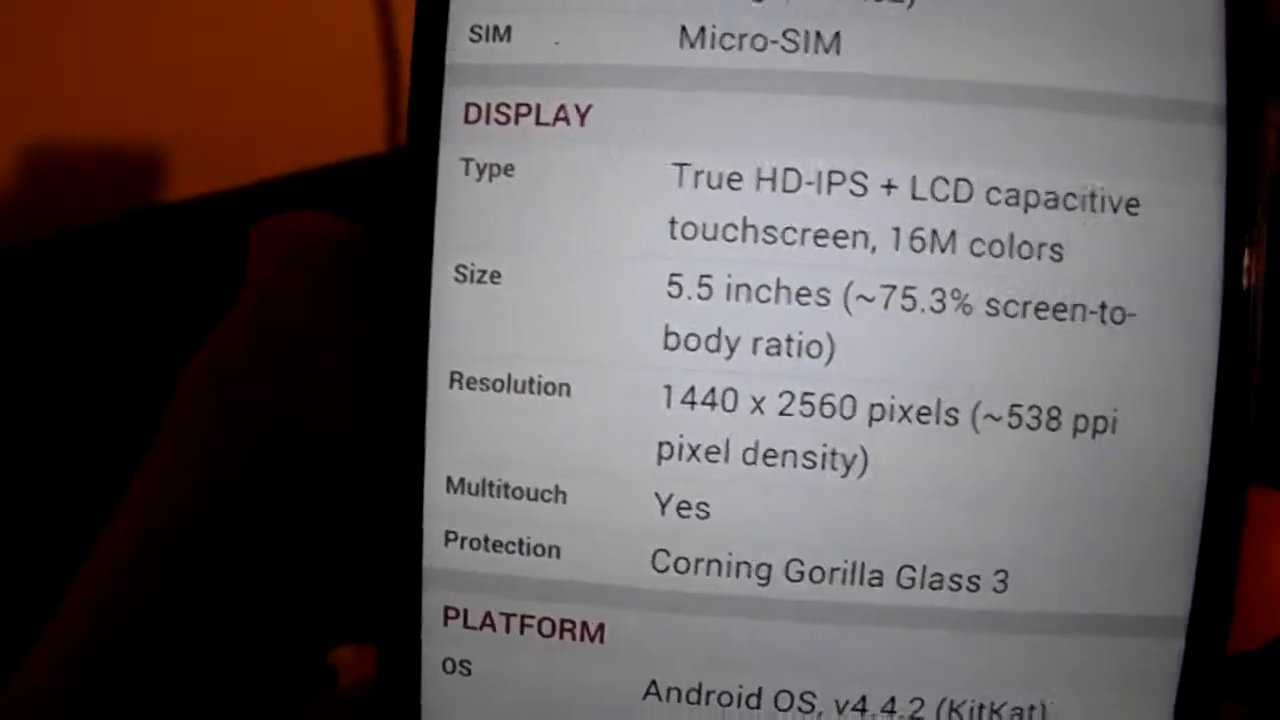
scroll("down", 3)
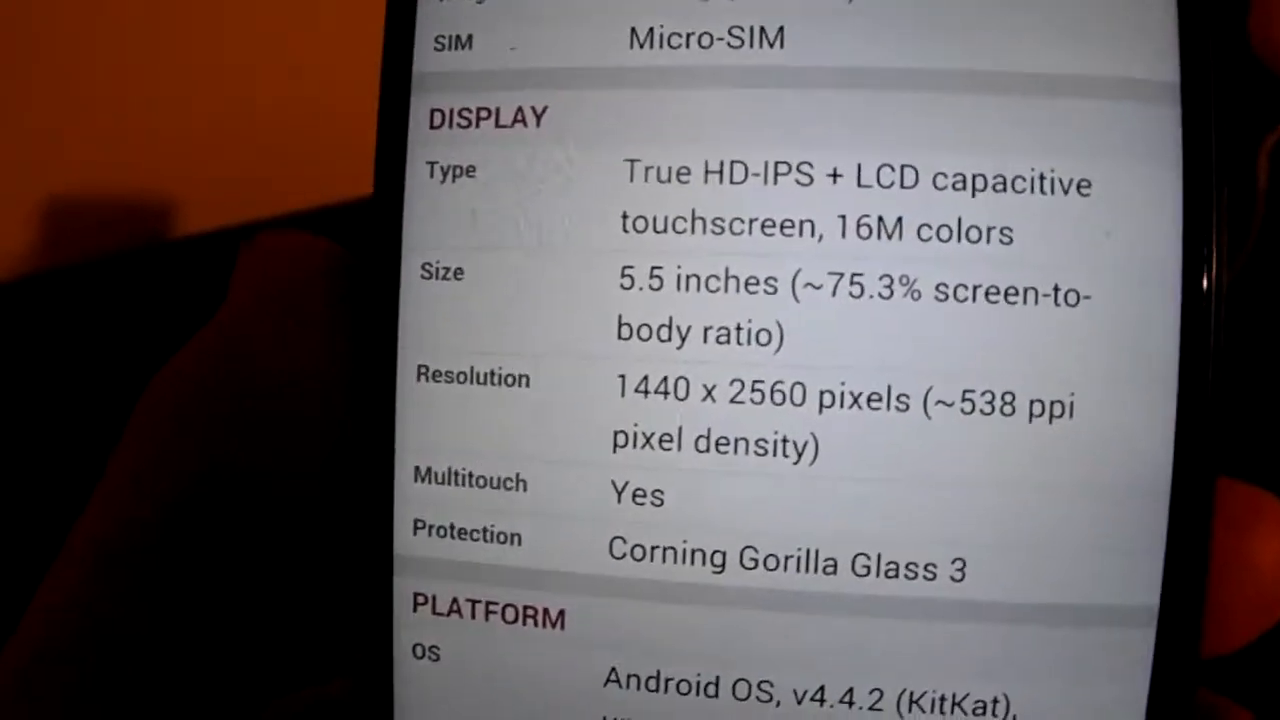
scroll("down", 3)
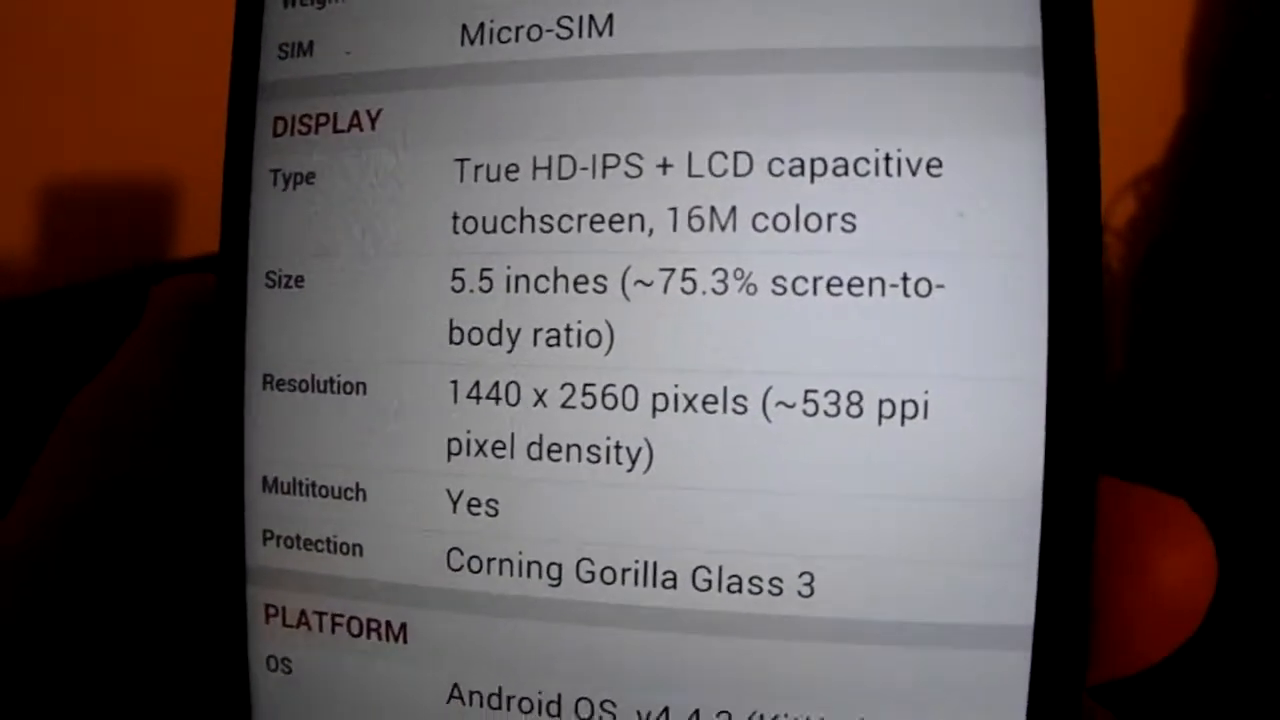
scroll("down", 3)
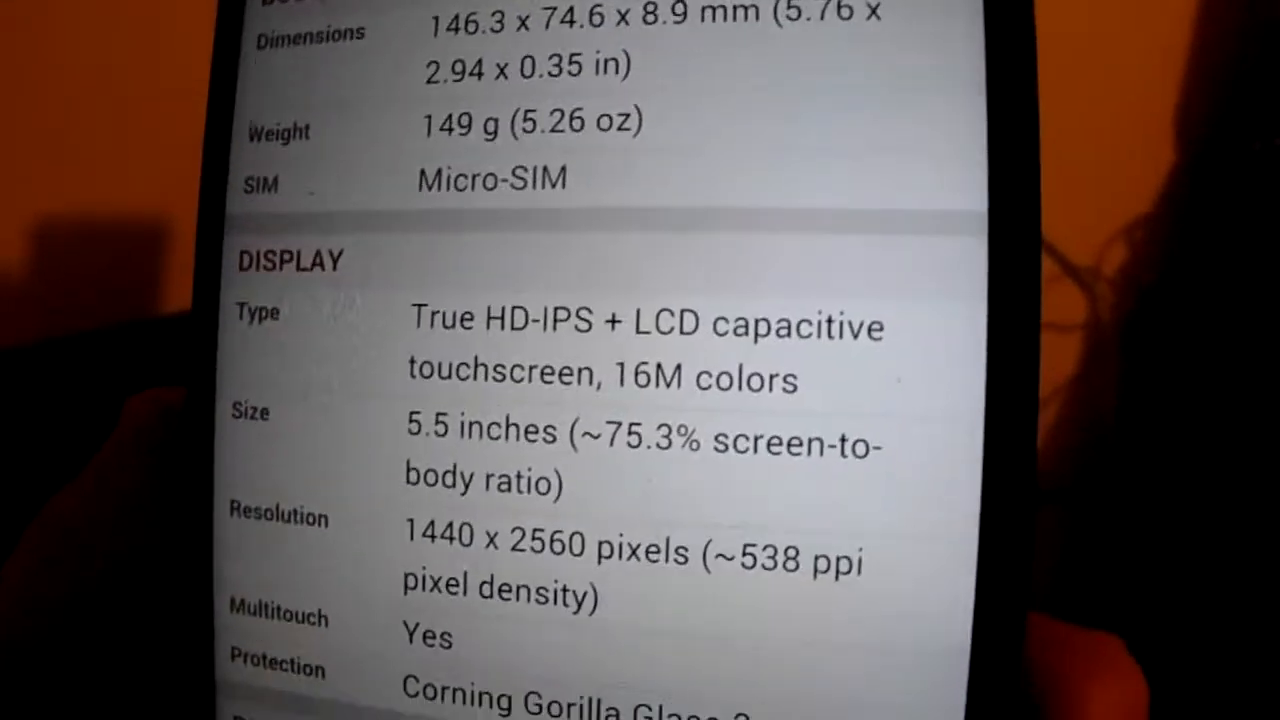
scroll("down", 3)
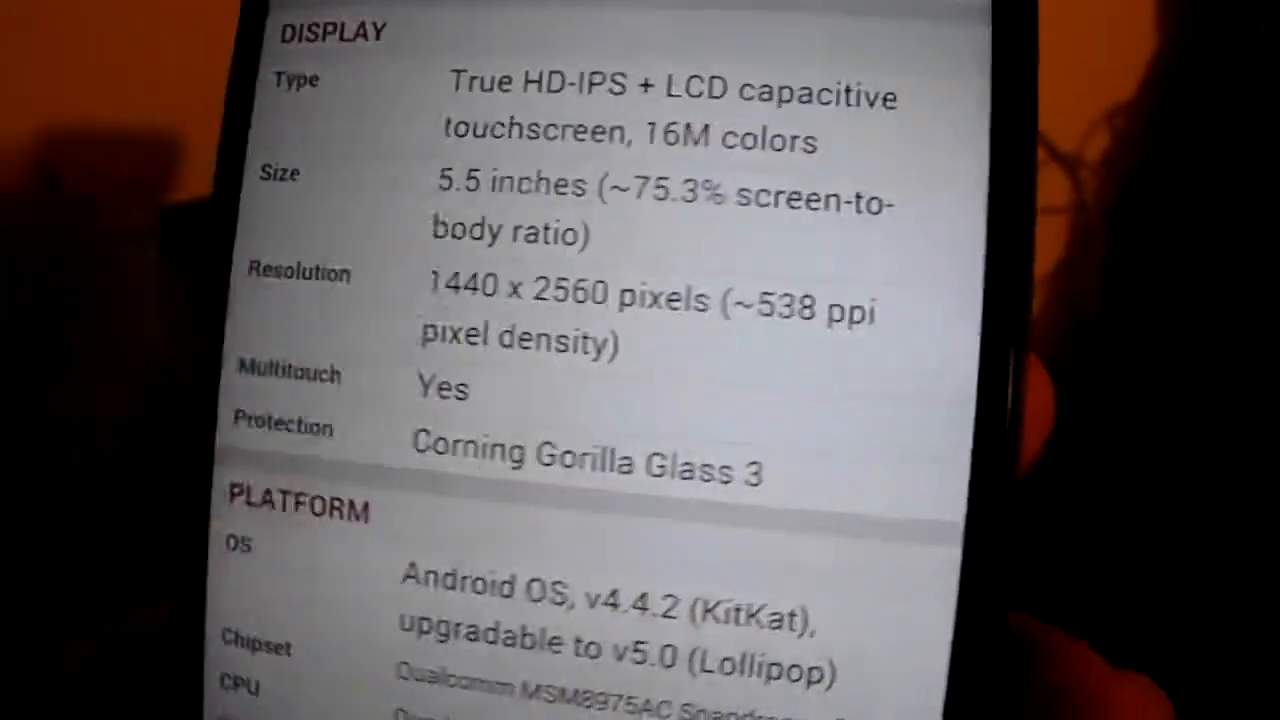
scroll("down", 3)
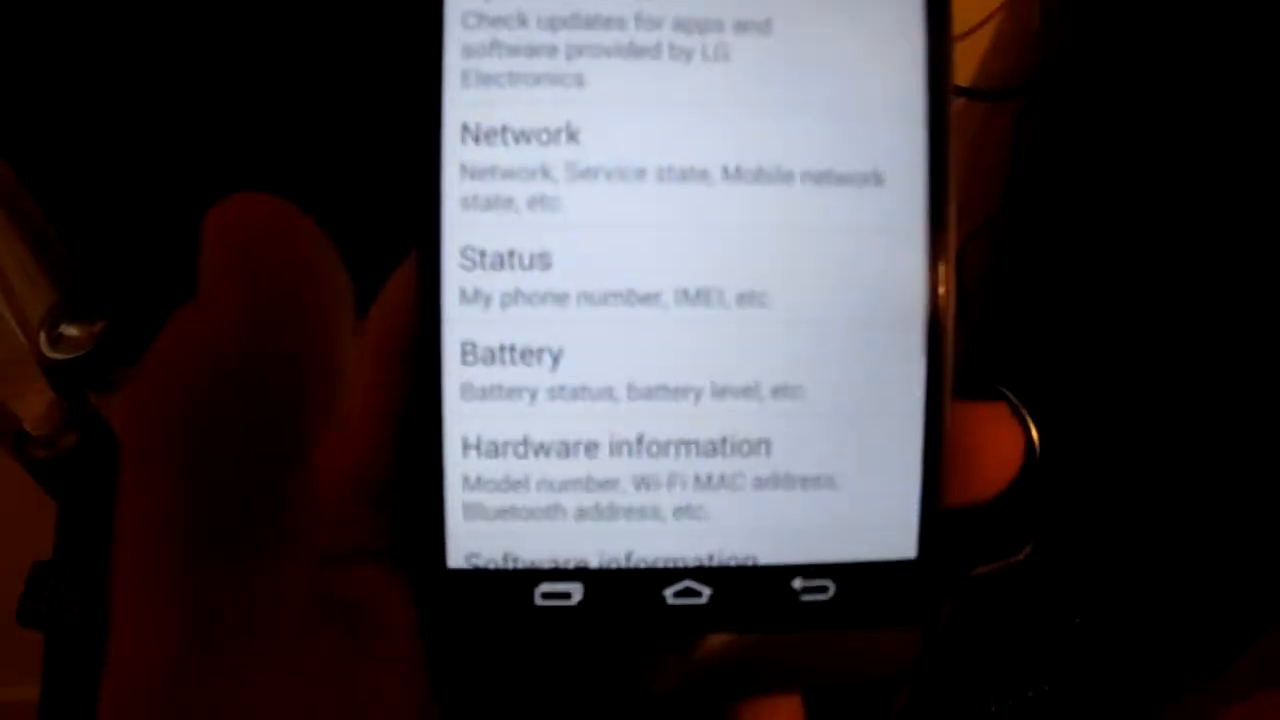
left_click(600, 560)
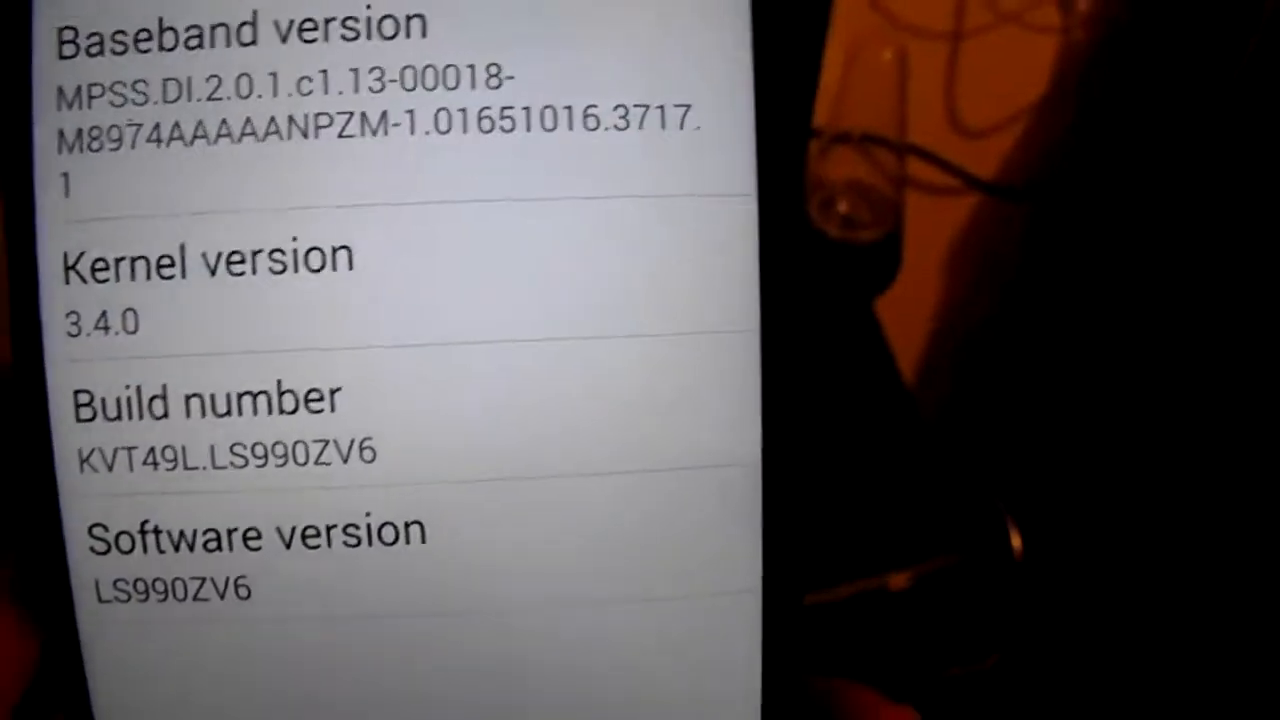
scroll("down", 3)
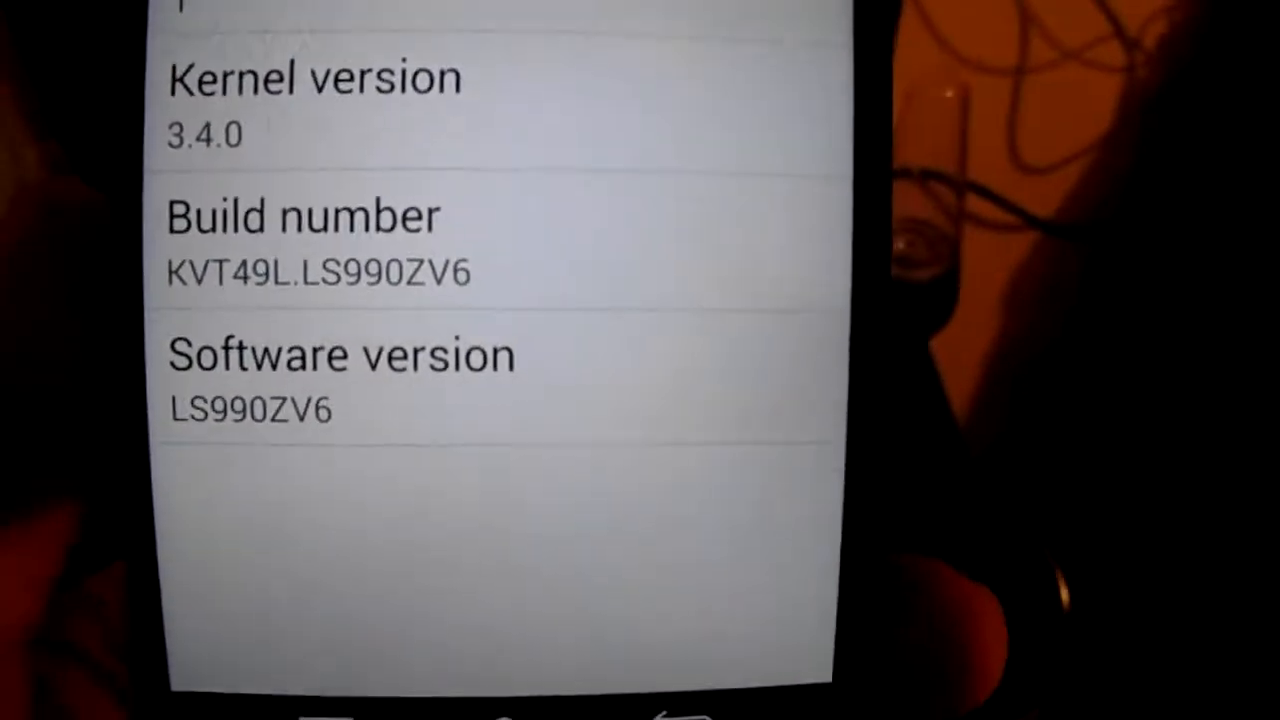